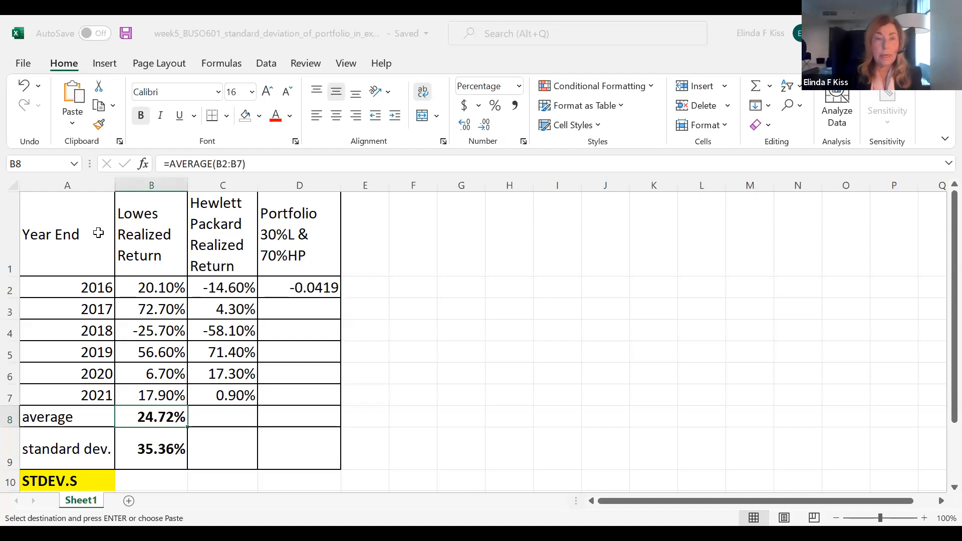
mouse_move(147, 292)
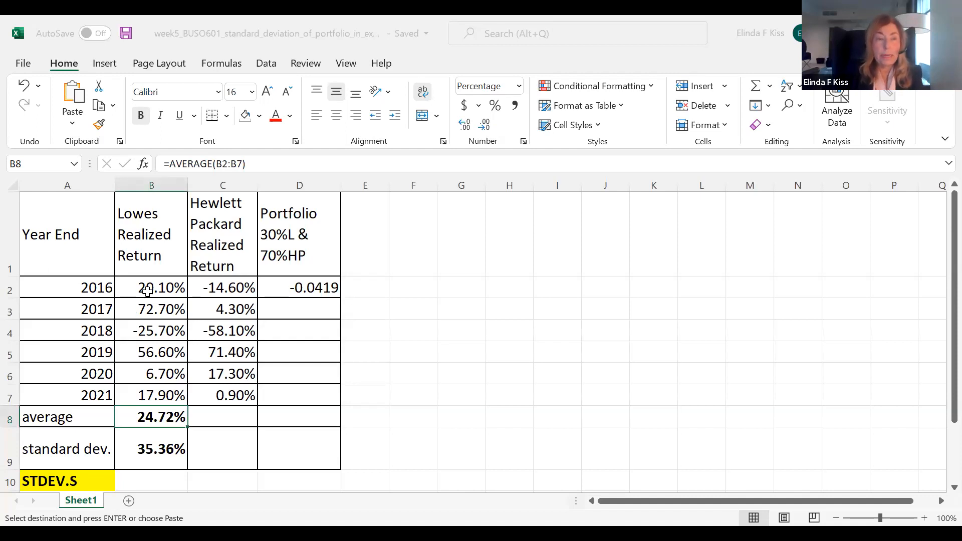
Review the Lowes return entries and its average and standard deviation formulas
left_click(151, 331)
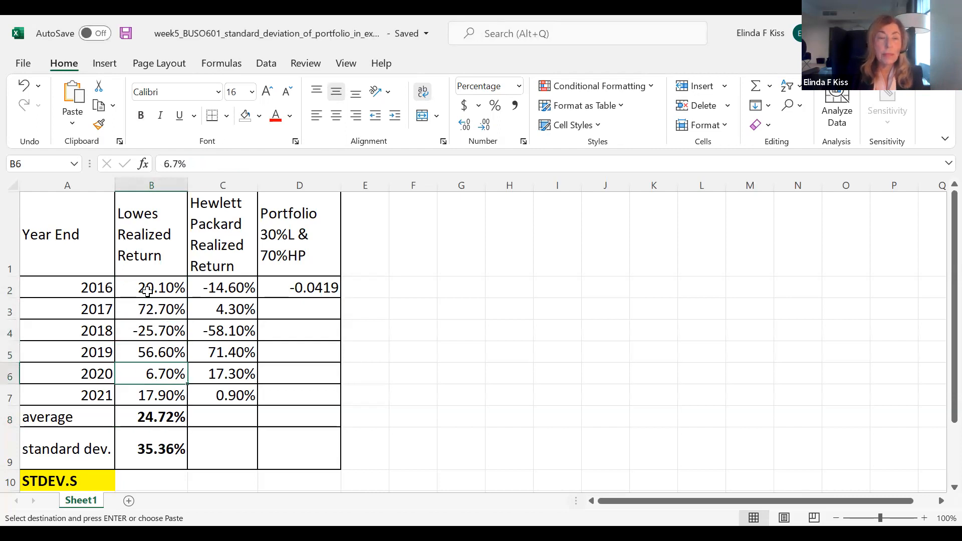
left_click(151, 417)
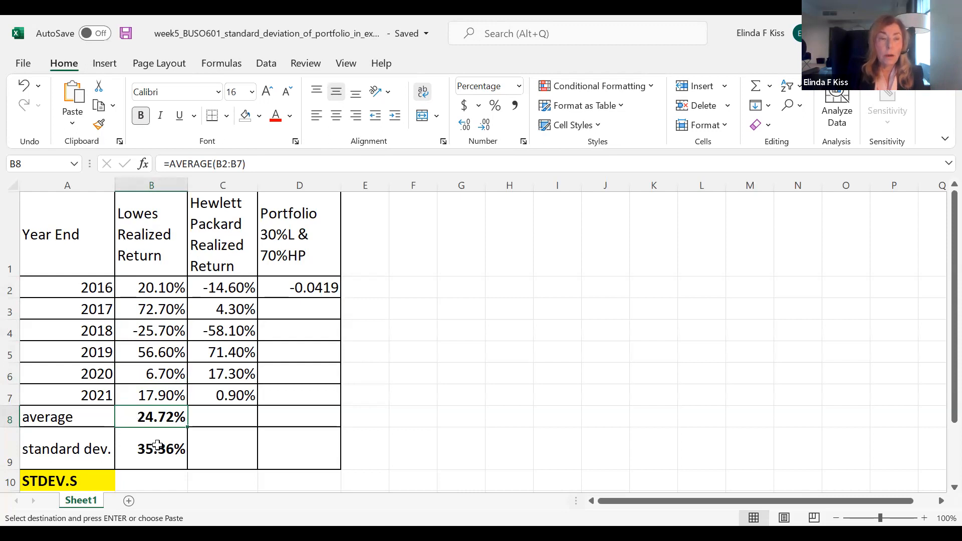
left_click(151, 449)
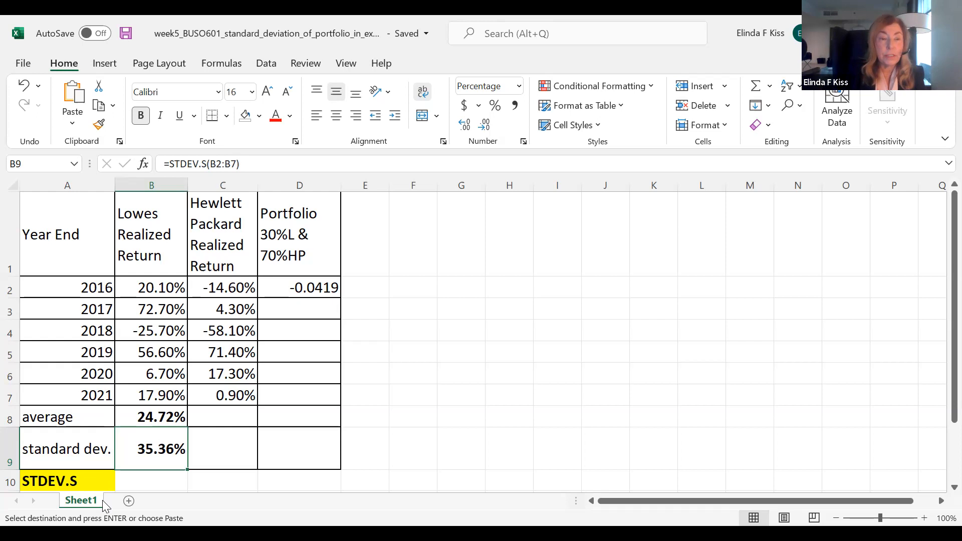
left_click(222, 416)
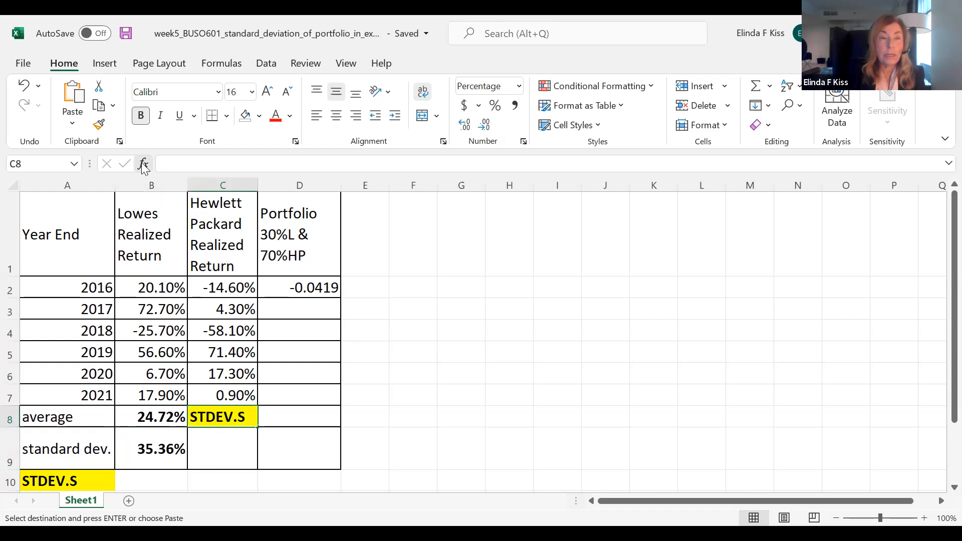
Insert AVERAGE over C2:C7 in C8, showing 3.53% for Hewlett Packard
left_click(143, 164)
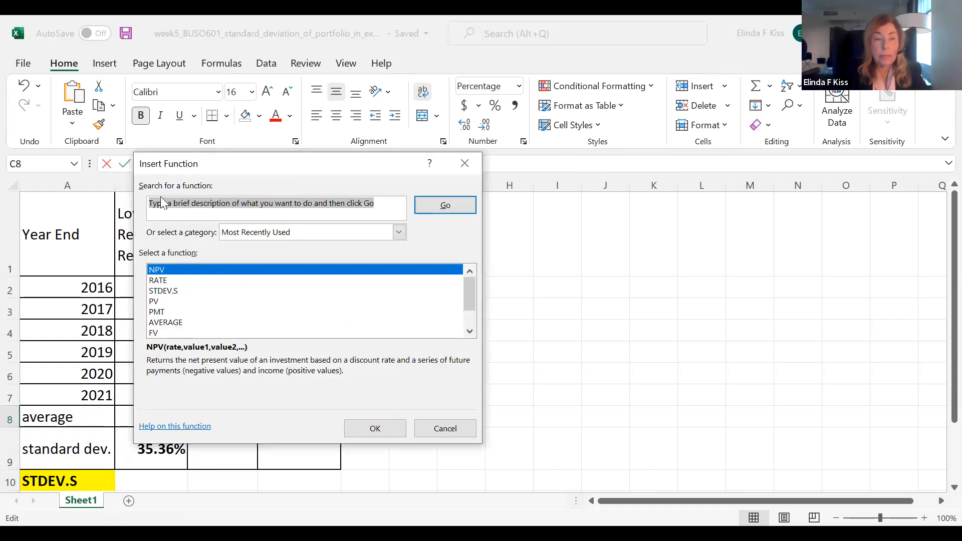
left_click(165, 322)
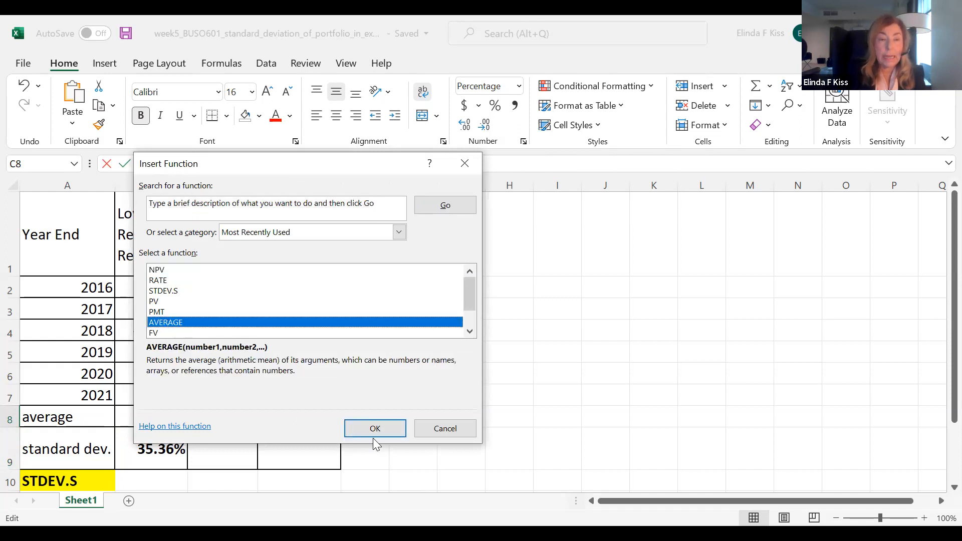
left_click(375, 429)
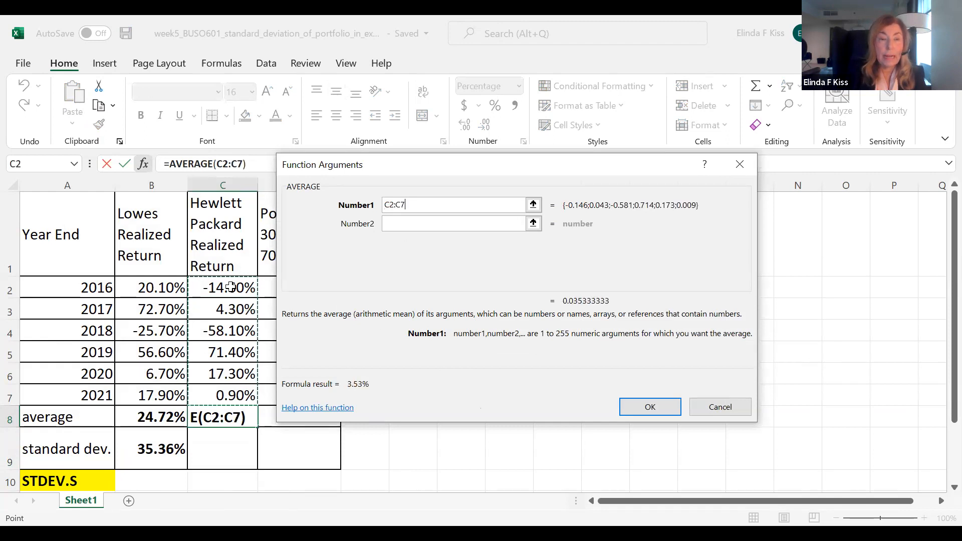
left_click(650, 407)
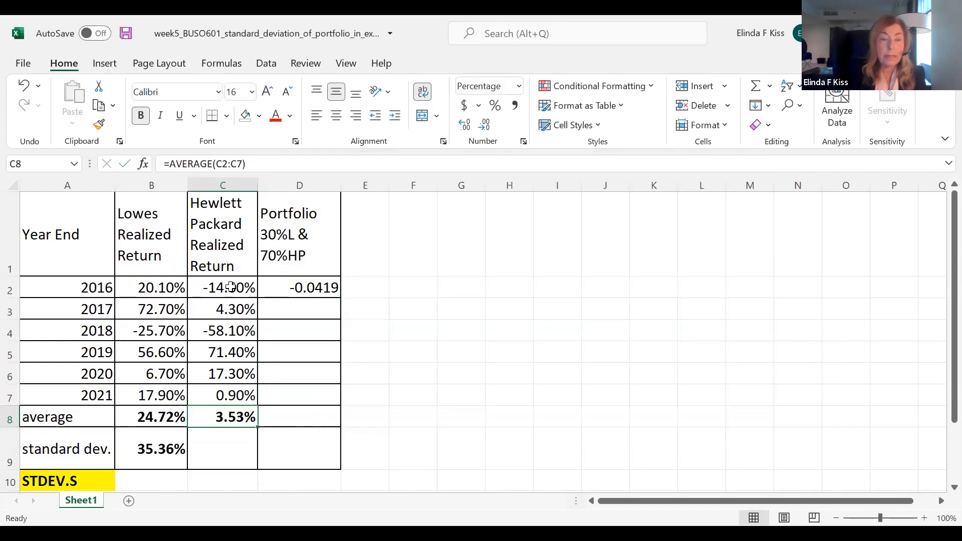
left_click(222, 448)
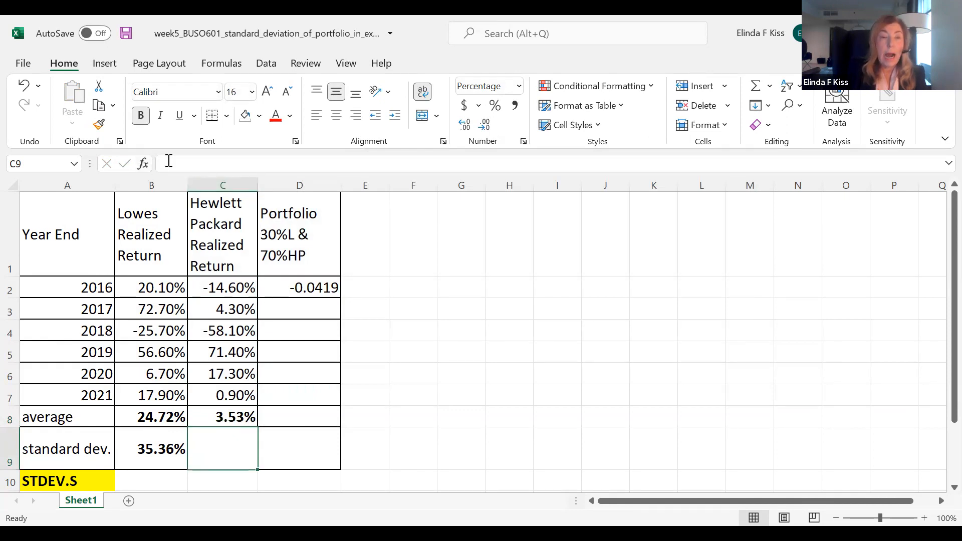
Insert STDEV.S over C2:C7 in C9 for Hewlett Packard, giving 42.26%
left_click(143, 163)
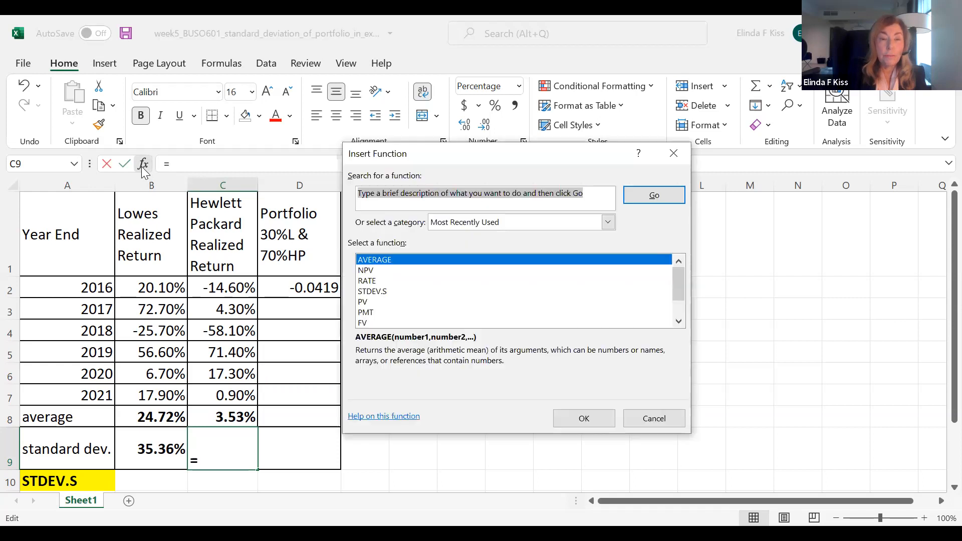
left_click(372, 291)
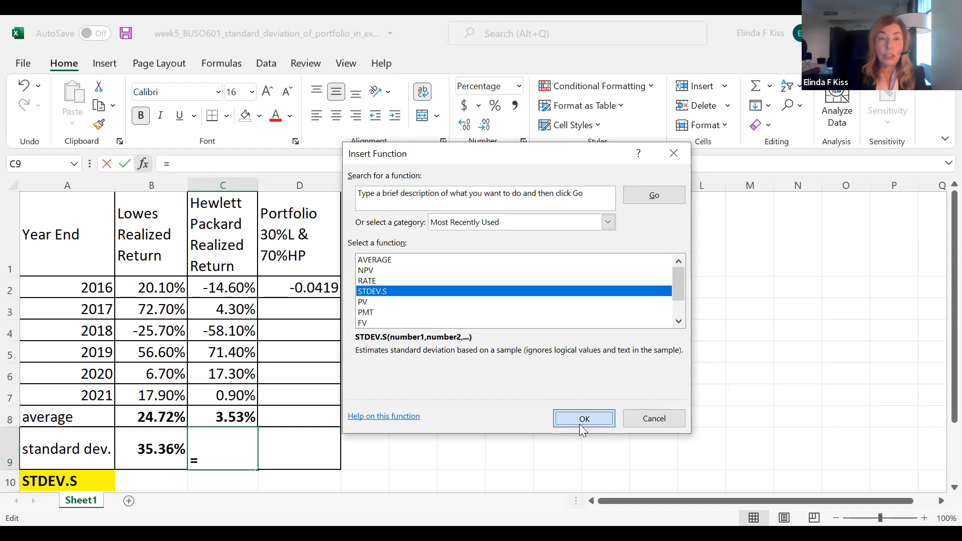
left_click(583, 418)
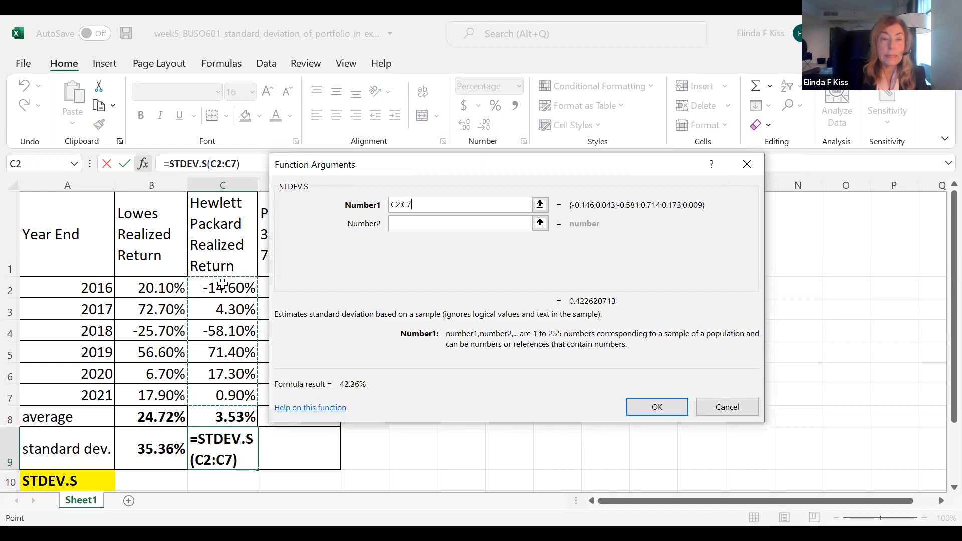
left_click(657, 407)
type("=(0.3*B2)+(0.7*C2)")
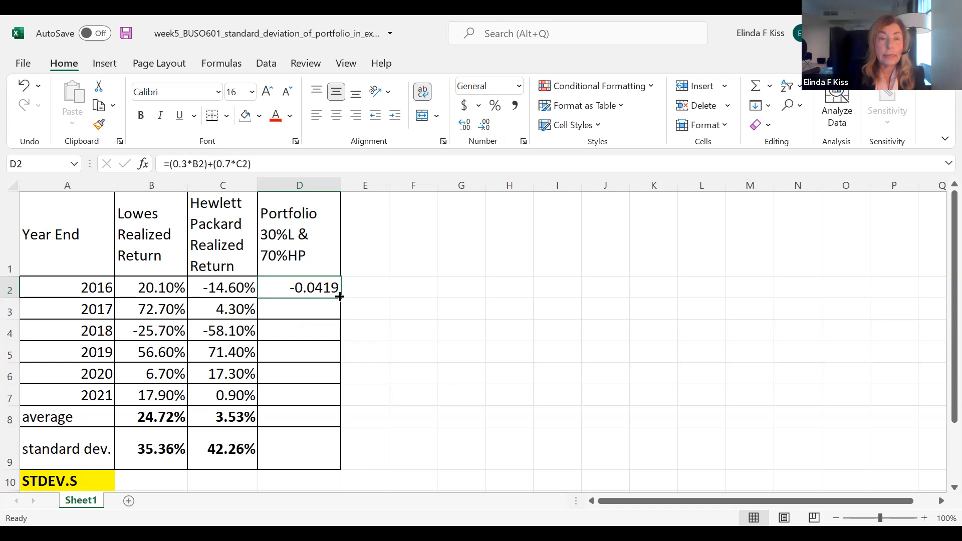
mouse_move(331, 289)
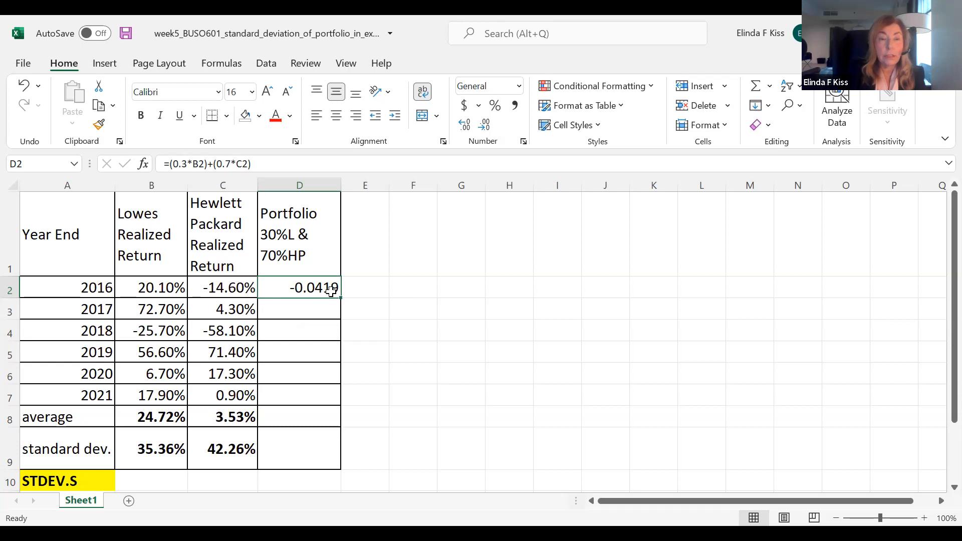
Fill the D2 portfolio formula down to D7, ending at 0.06 for 2021
left_click_drag(332, 288, 331, 331)
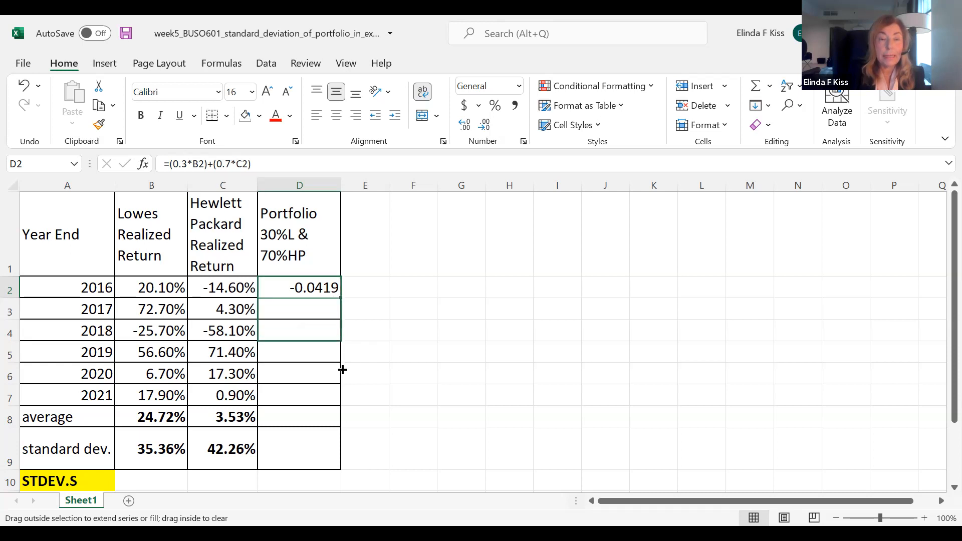
left_click_drag(298, 287, 299, 396)
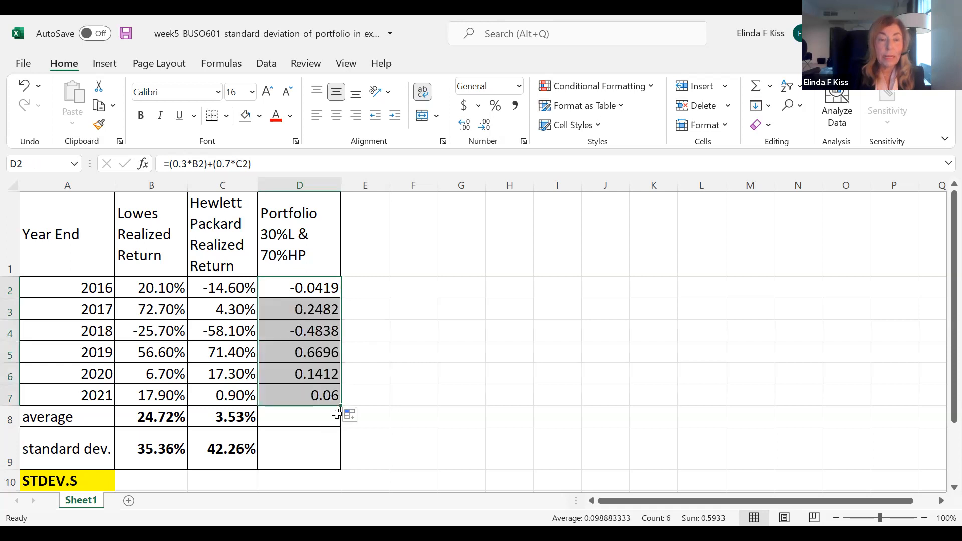
left_click(299, 416)
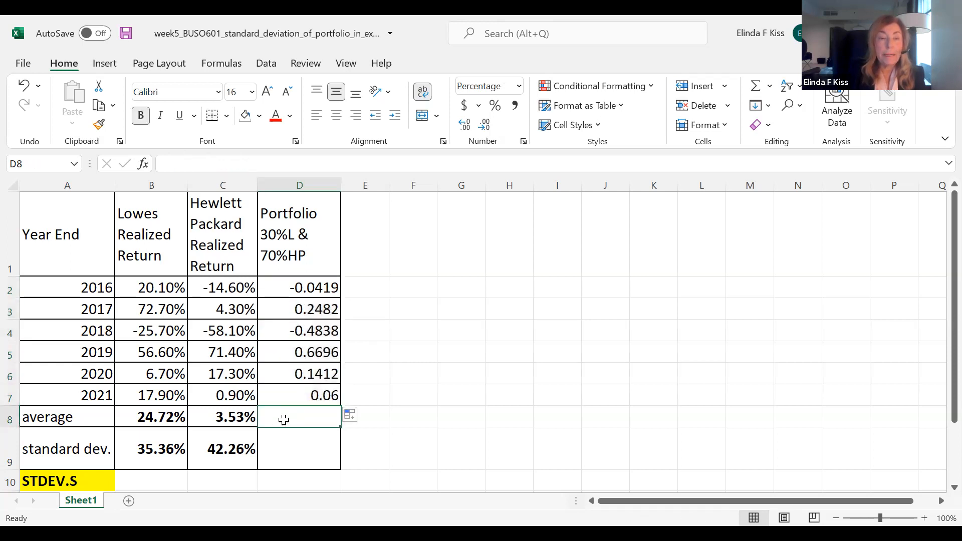
Give D8 and D9 AVERAGE (9.89%) and STDEV.S (37.70%) over D2:D7
left_click(222, 418)
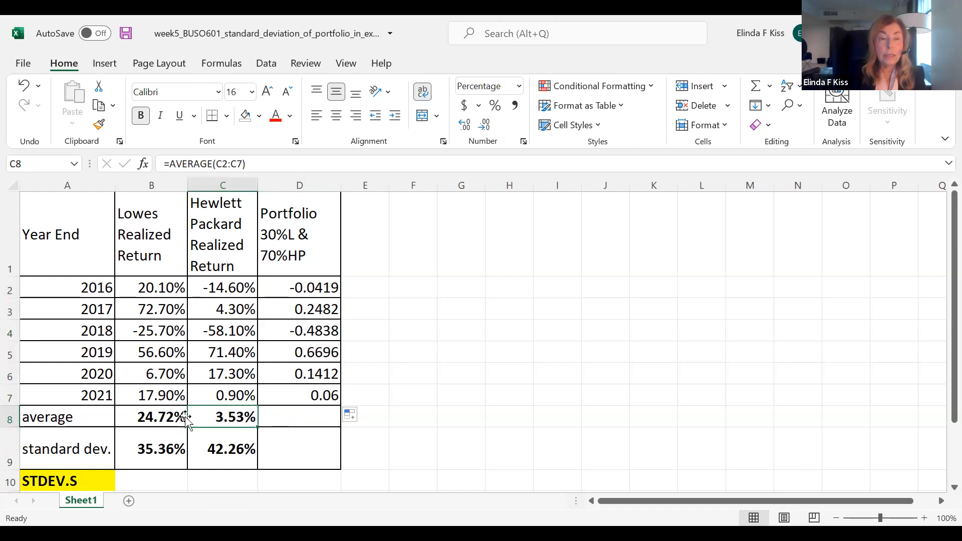
left_click(151, 417)
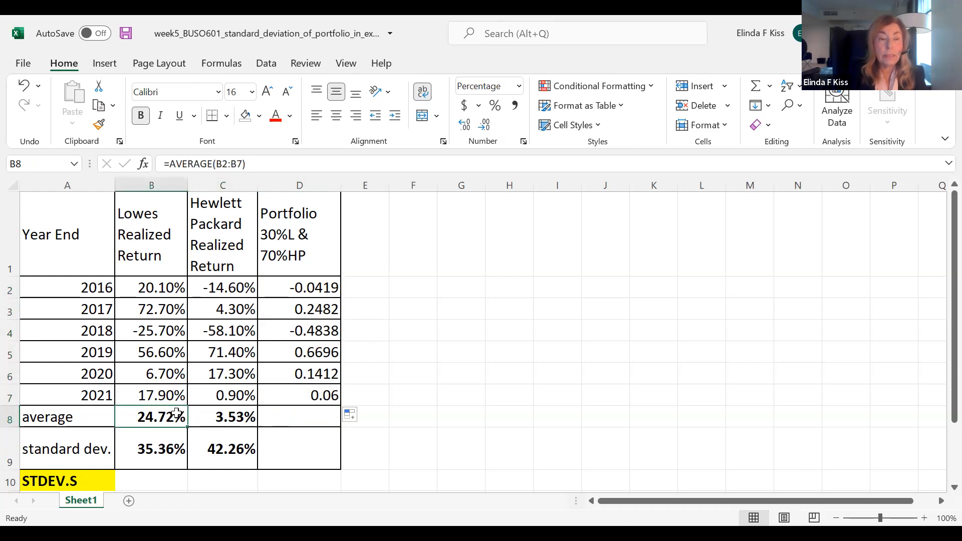
left_click(151, 449)
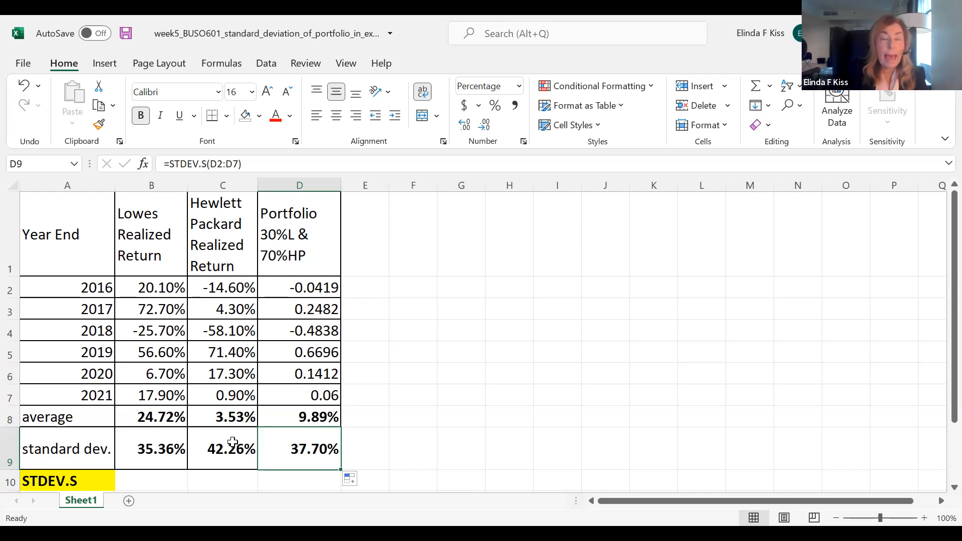
left_click(222, 449)
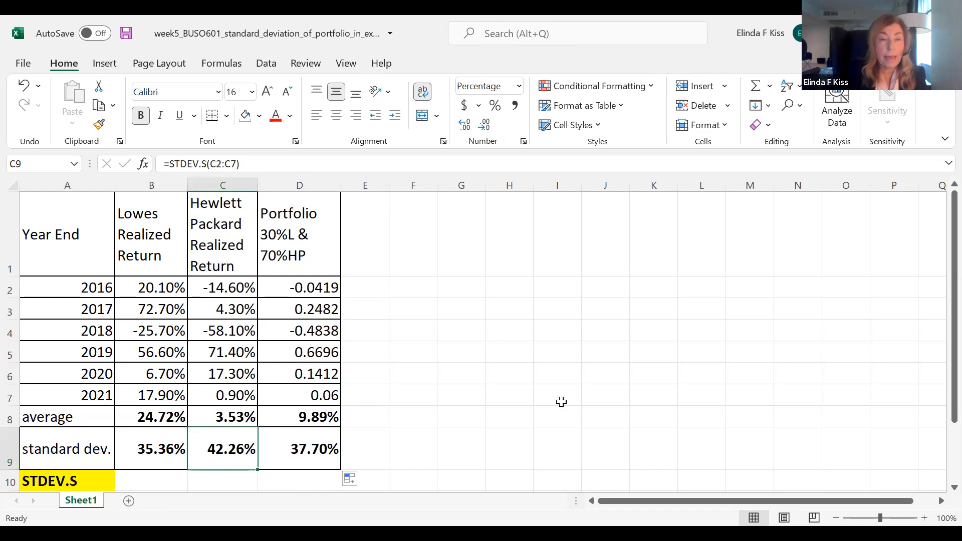
mouse_move(522, 427)
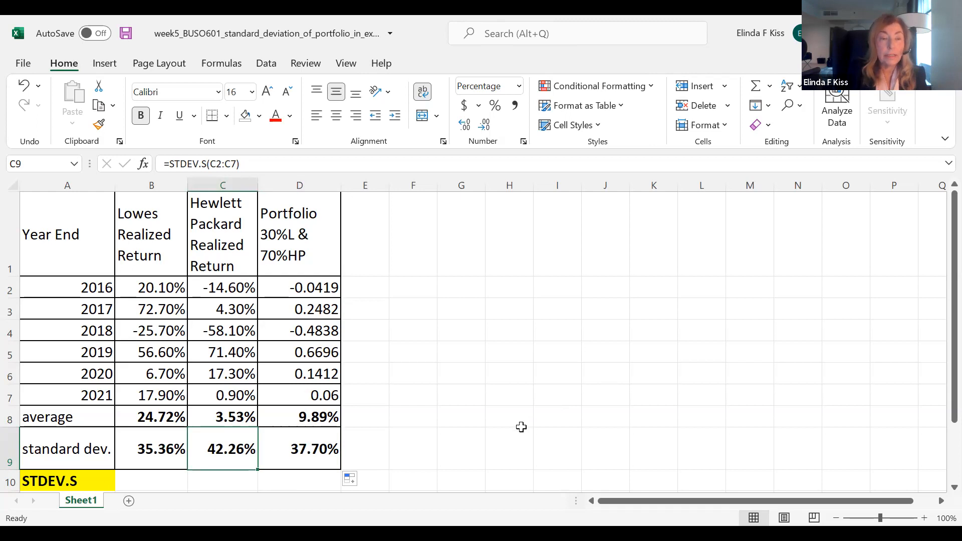
mouse_move(301, 484)
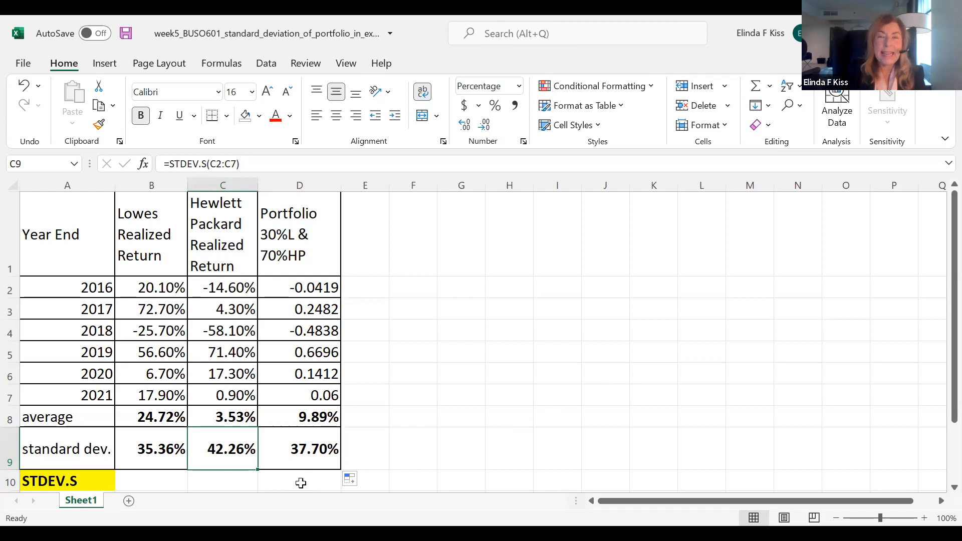
mouse_move(437, 434)
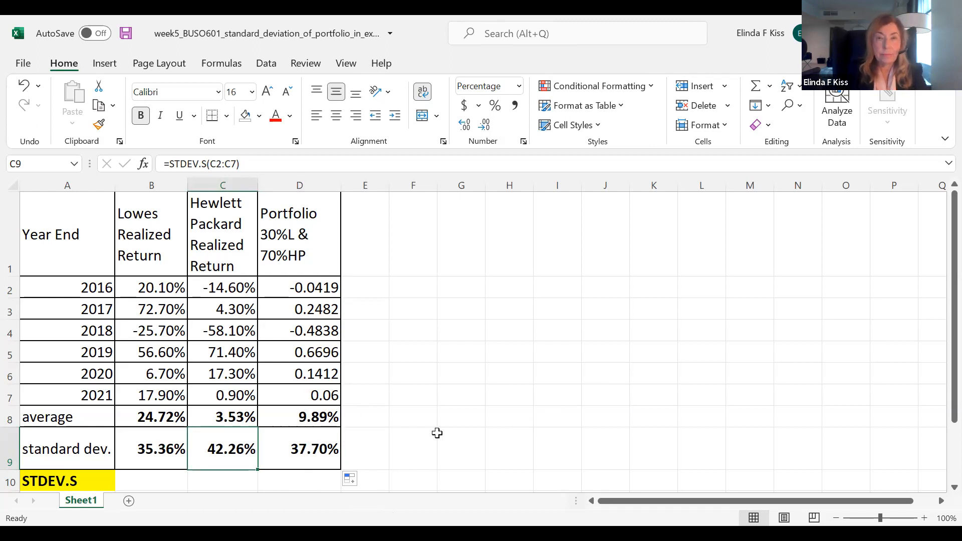